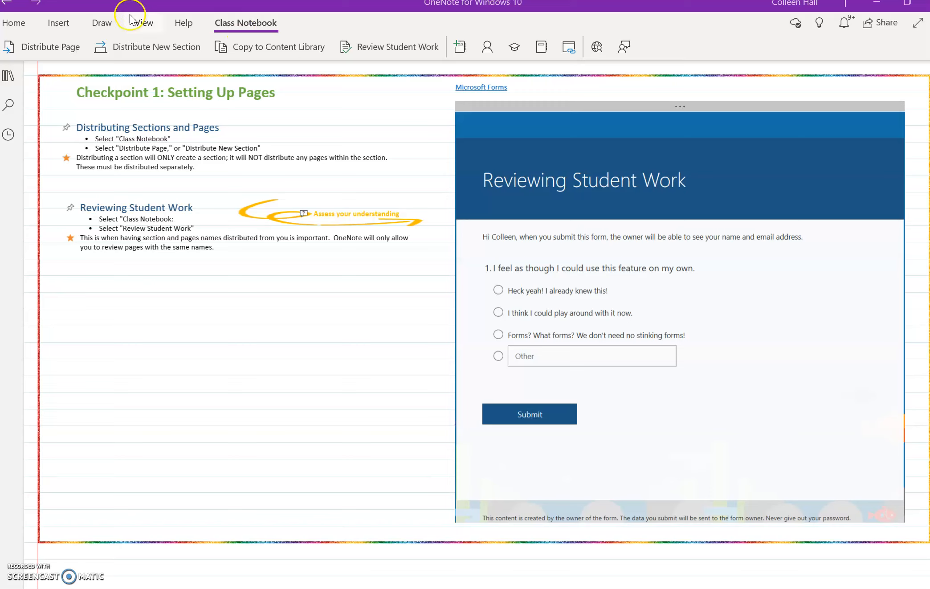
# Show the Distribute Page options on the Class Notebook tab.
pyautogui.click(50, 48)
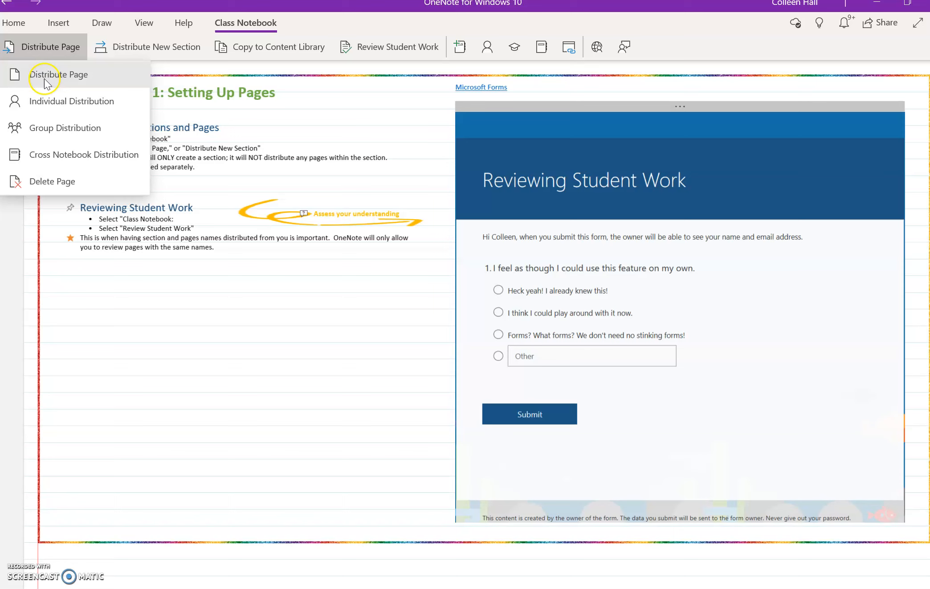
# Open the Distribute Page pane beside the Checkpoint 1 page.
pyautogui.click(57, 74)
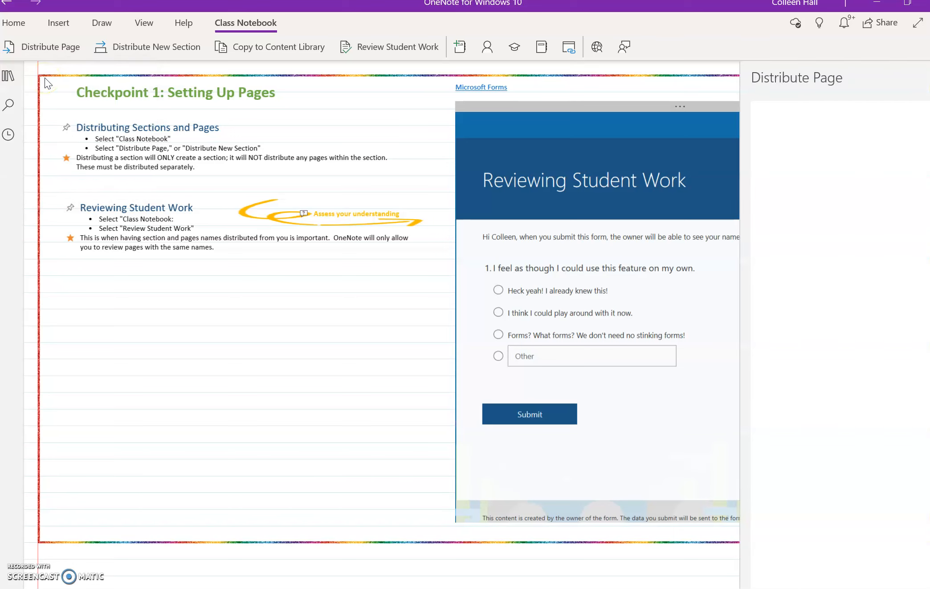
pyautogui.click(51, 46)
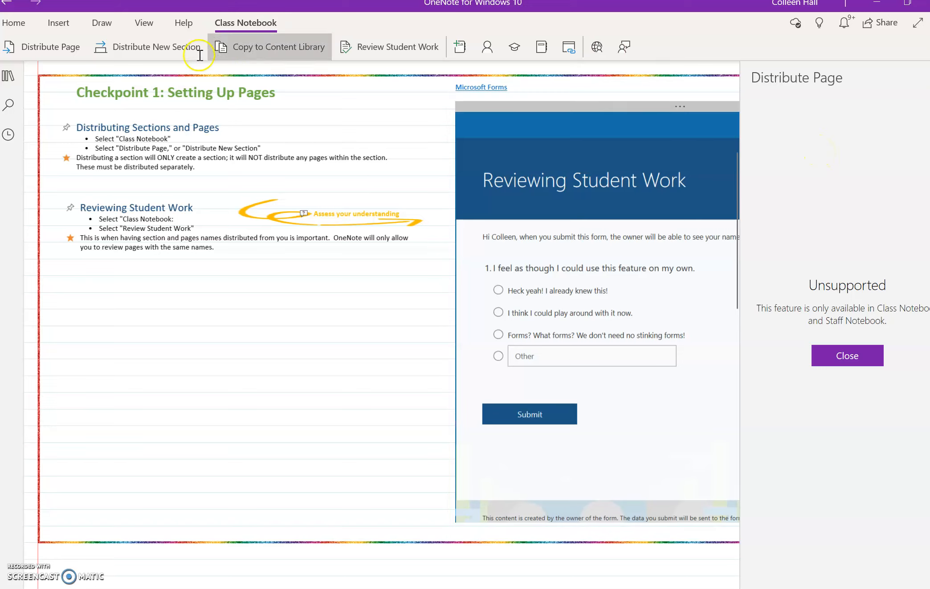
# Open the Review Student Work pane, replacing the Distribute Page pane.
pyautogui.click(397, 48)
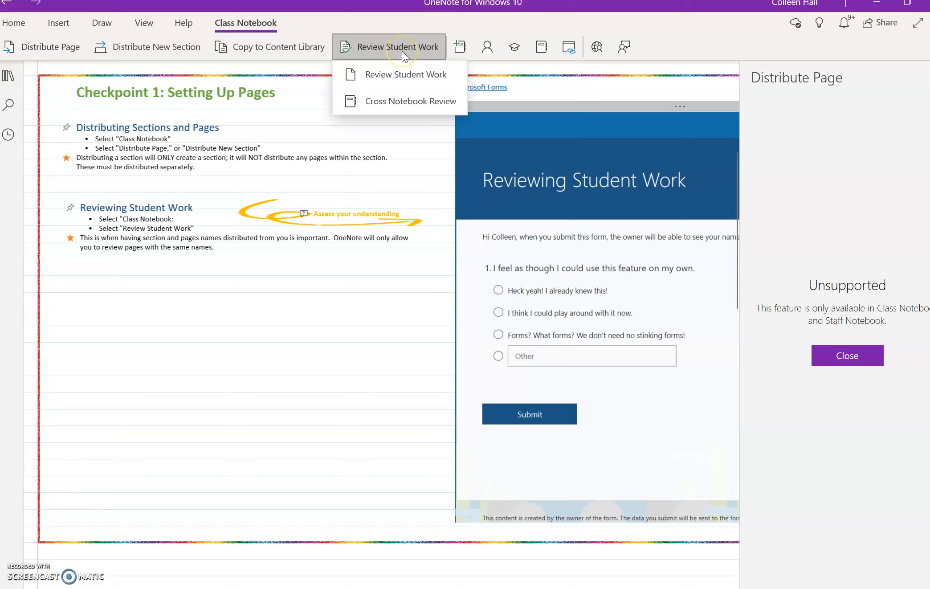
pyautogui.click(406, 74)
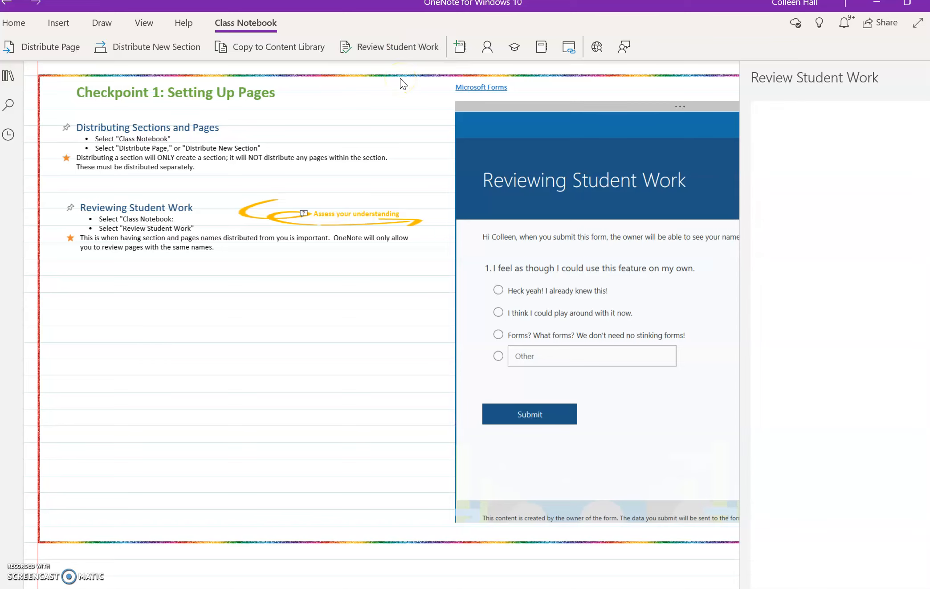